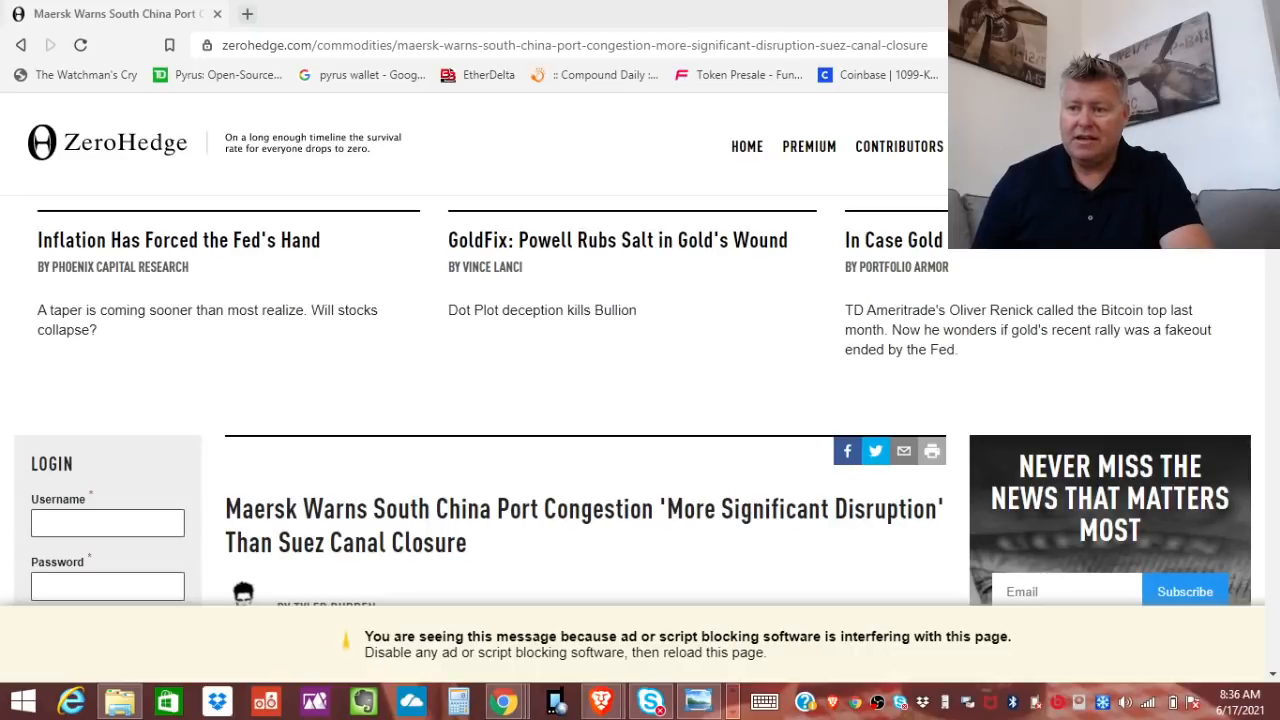
pyautogui.scroll(-3)
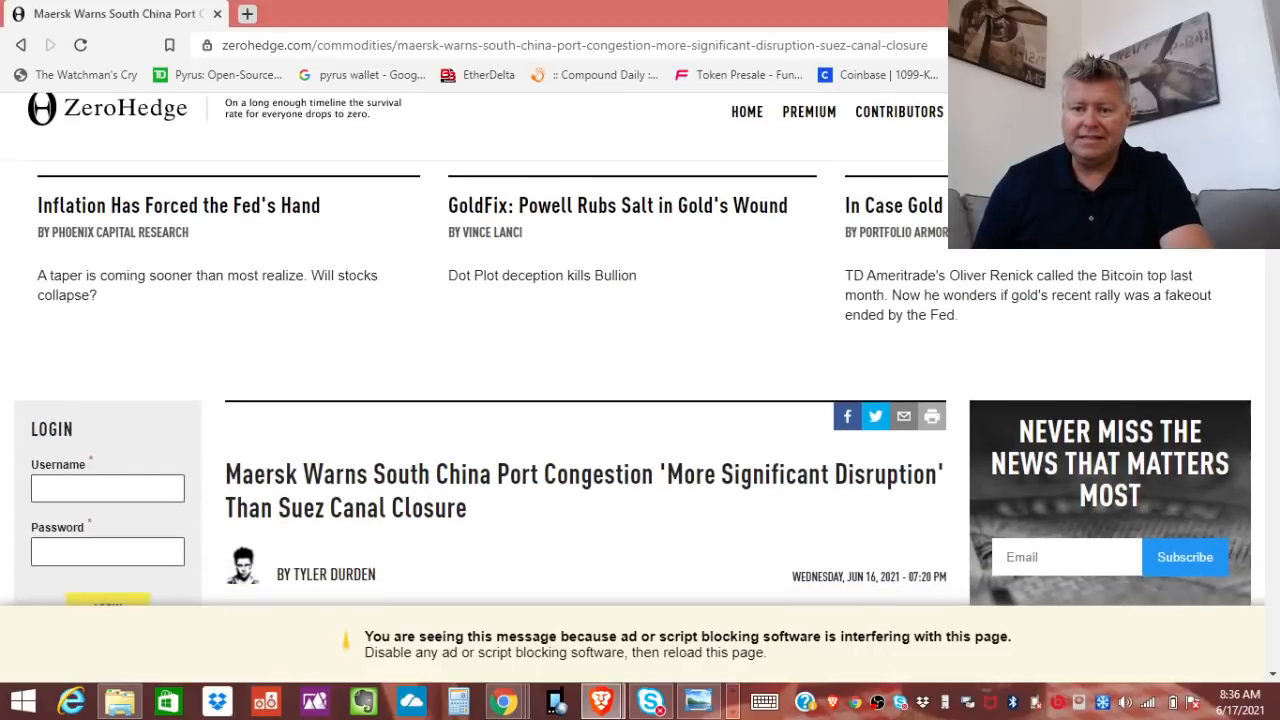
pyautogui.scroll(-3)
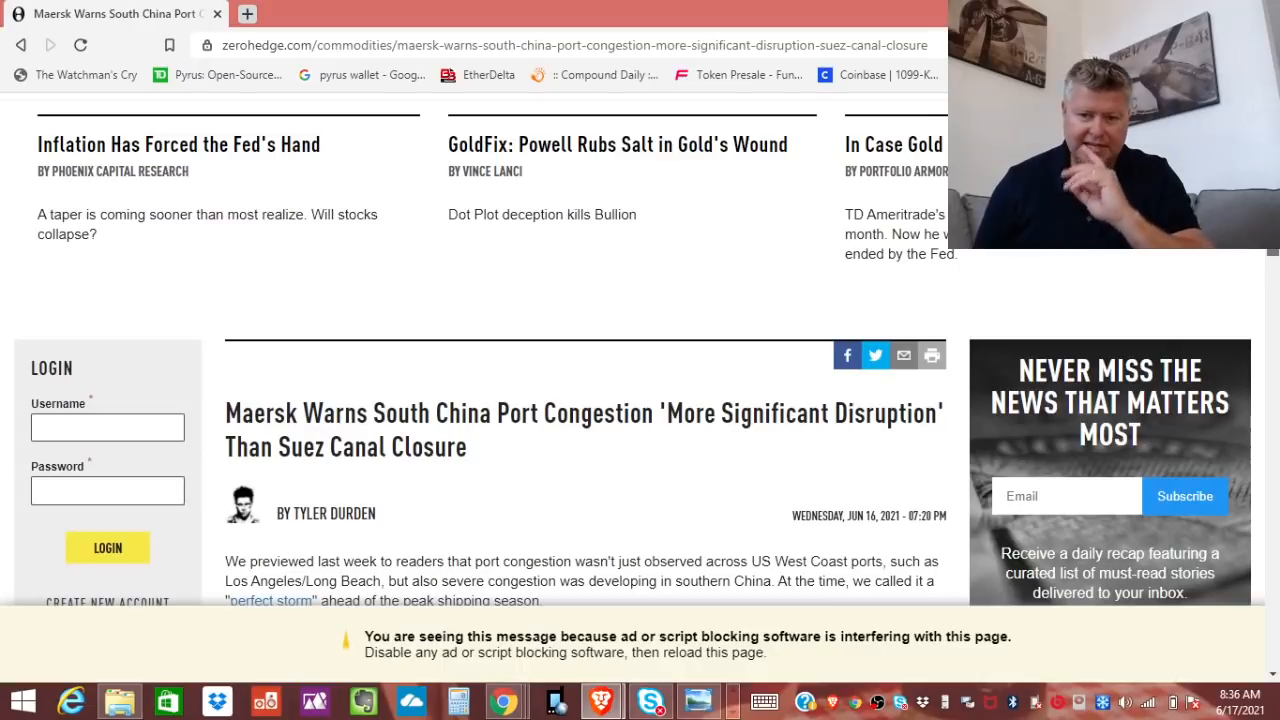
pyautogui.scroll(-3)
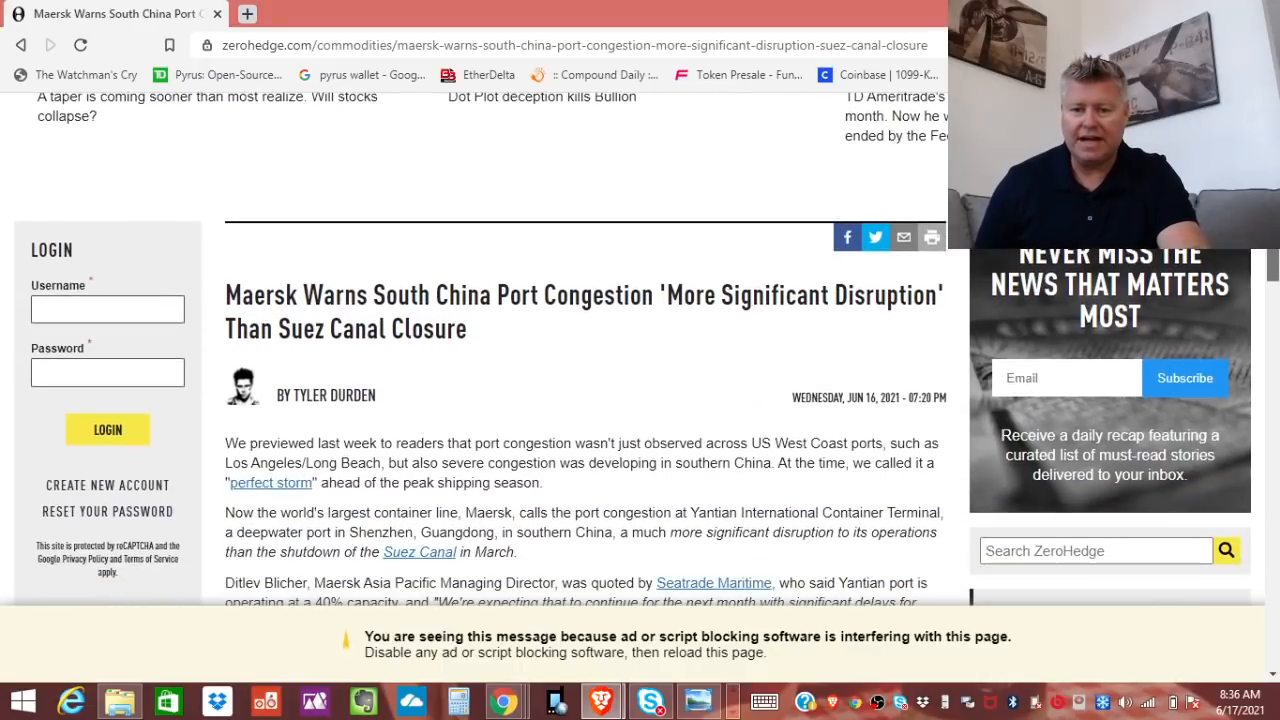
pyautogui.scroll(-3)
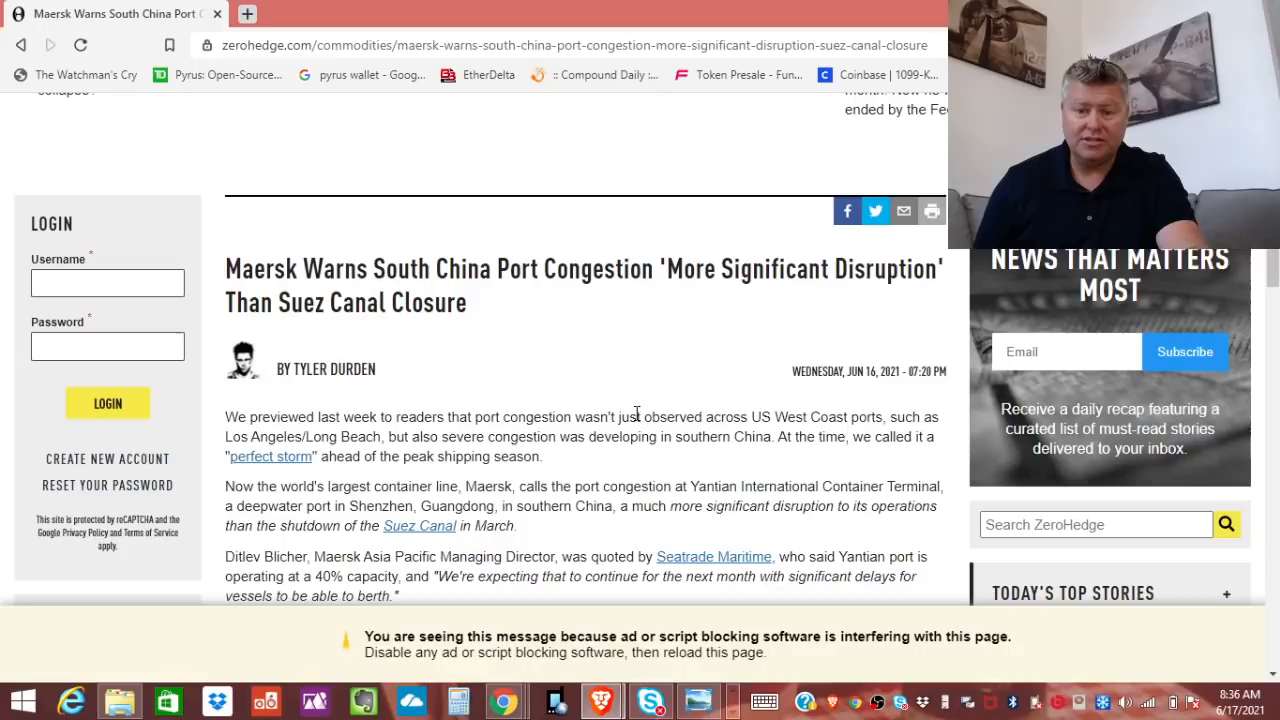
pyautogui.moveTo(438, 456)
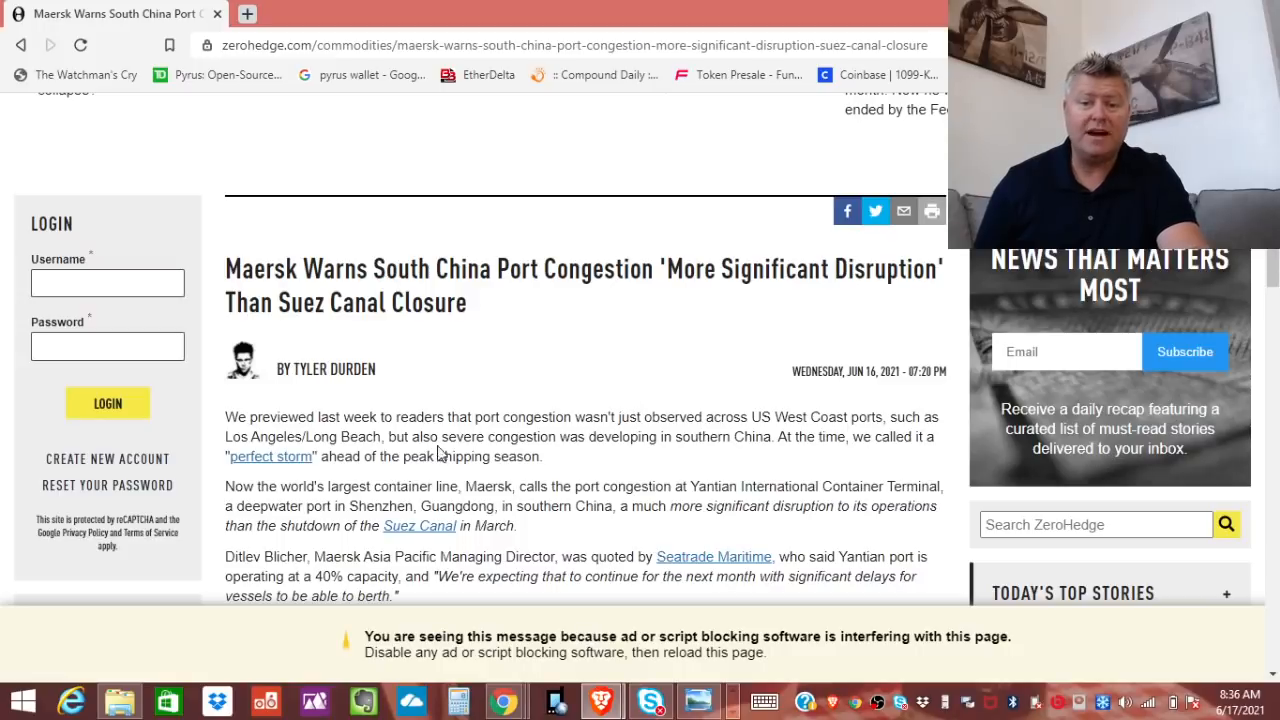
pyautogui.moveTo(344, 436)
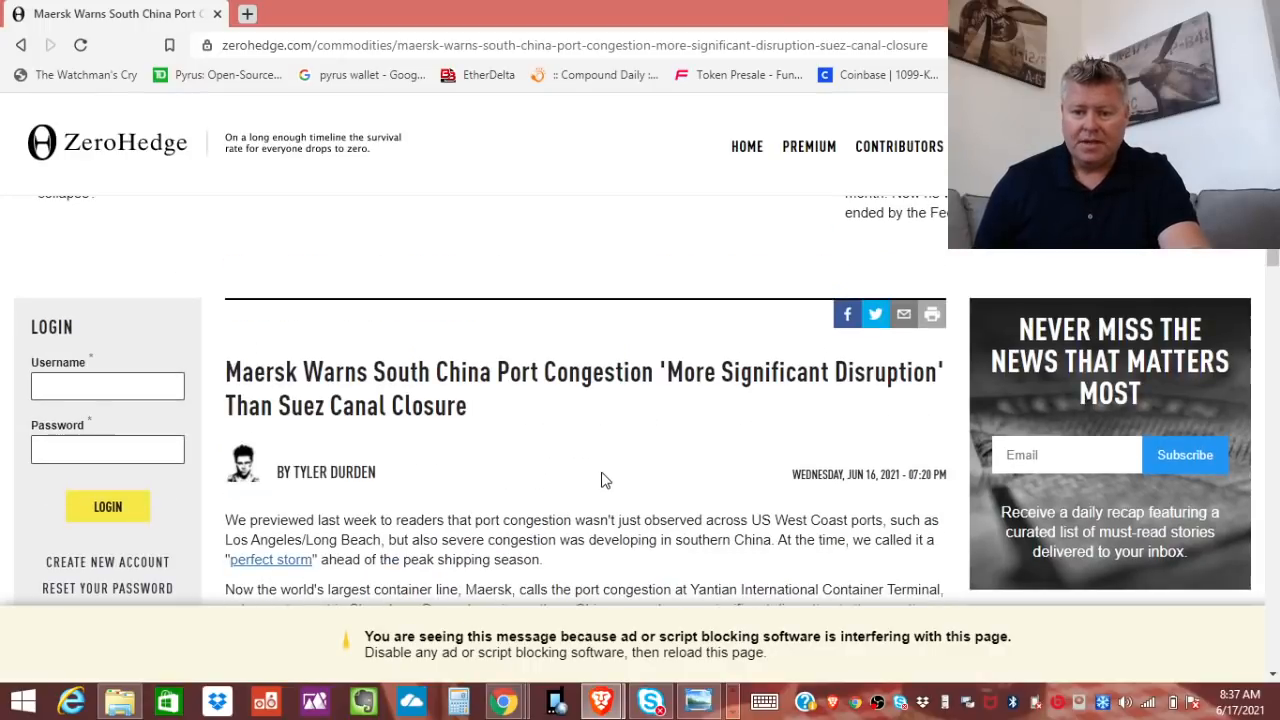
pyautogui.moveTo(562, 560)
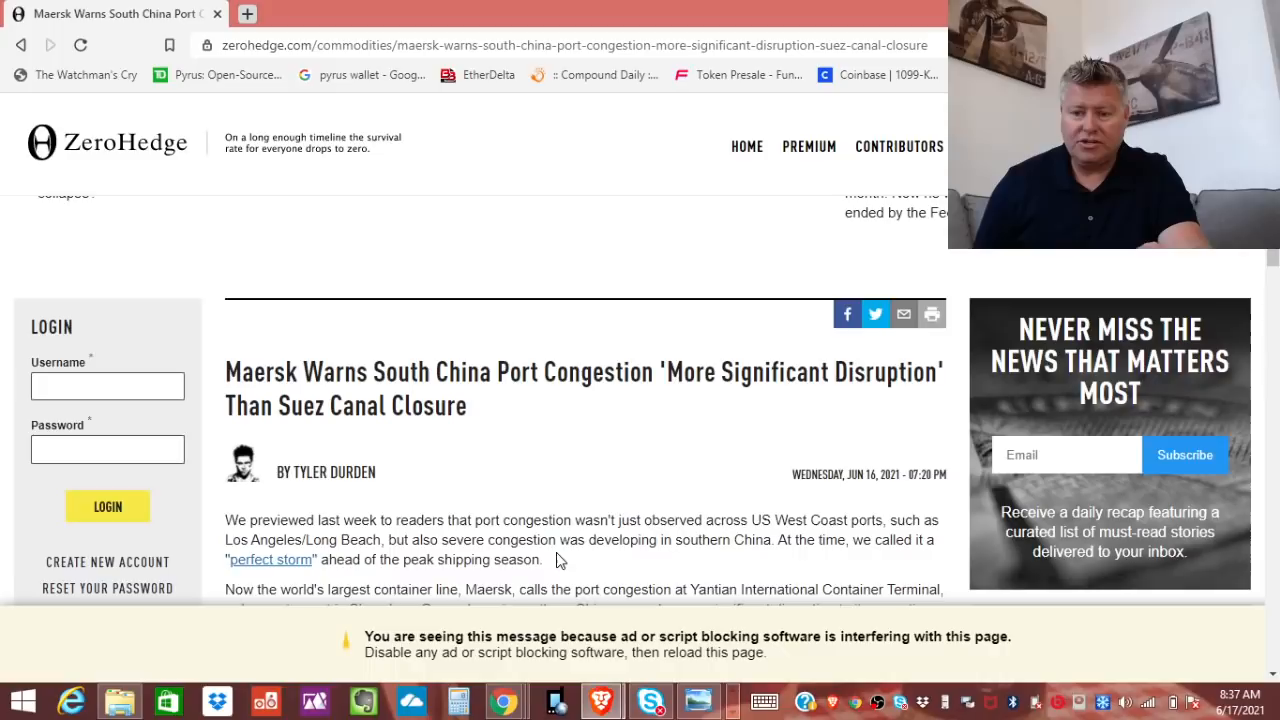
pyautogui.scroll(-3)
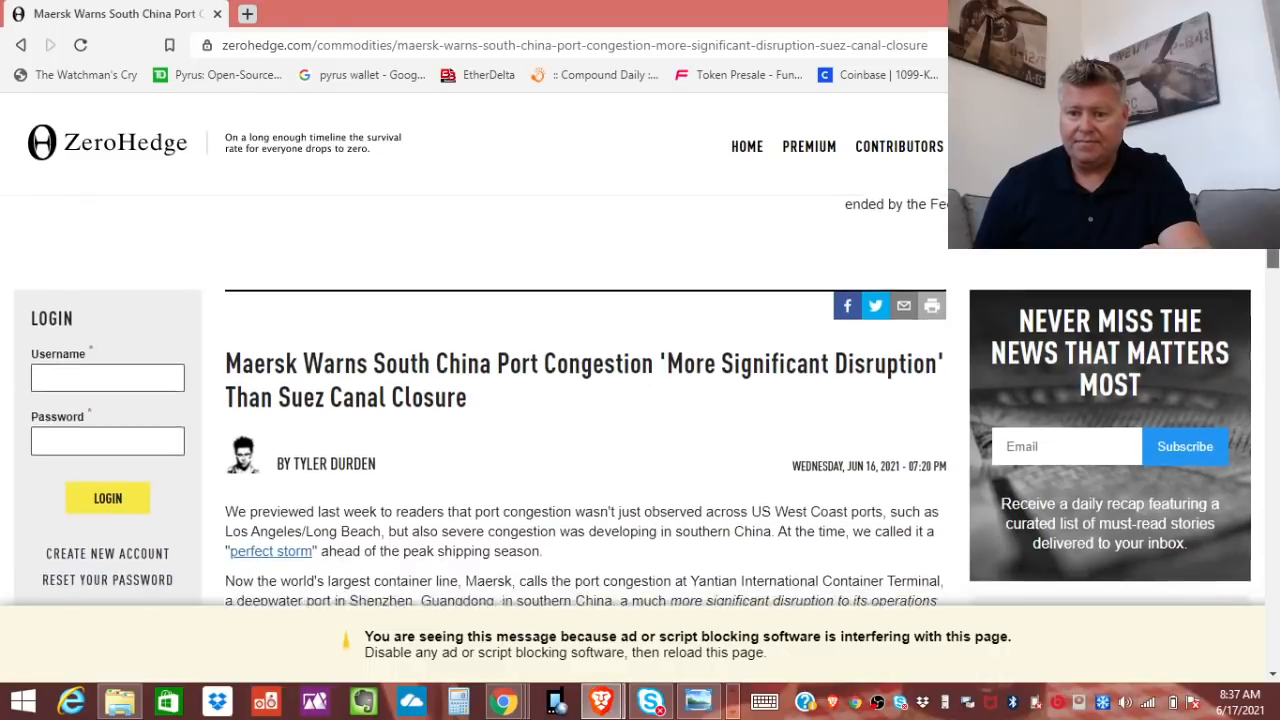
pyautogui.scroll(-3)
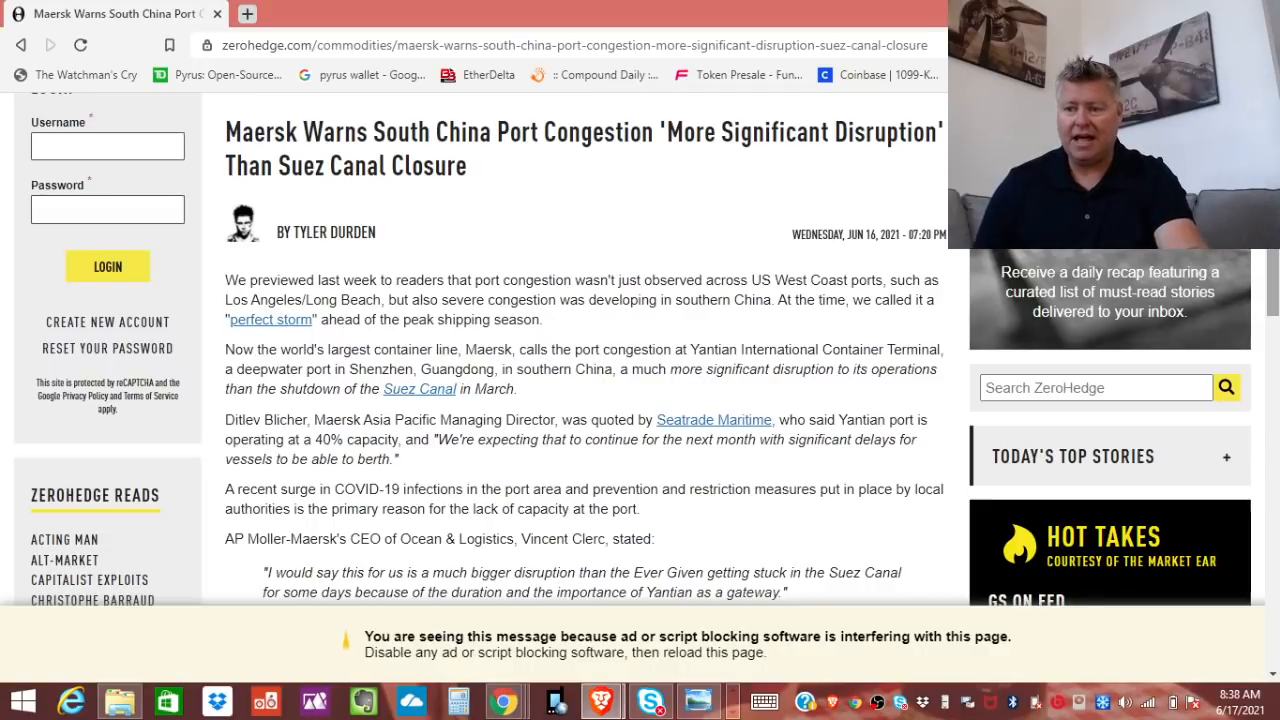
pyautogui.scroll(-3)
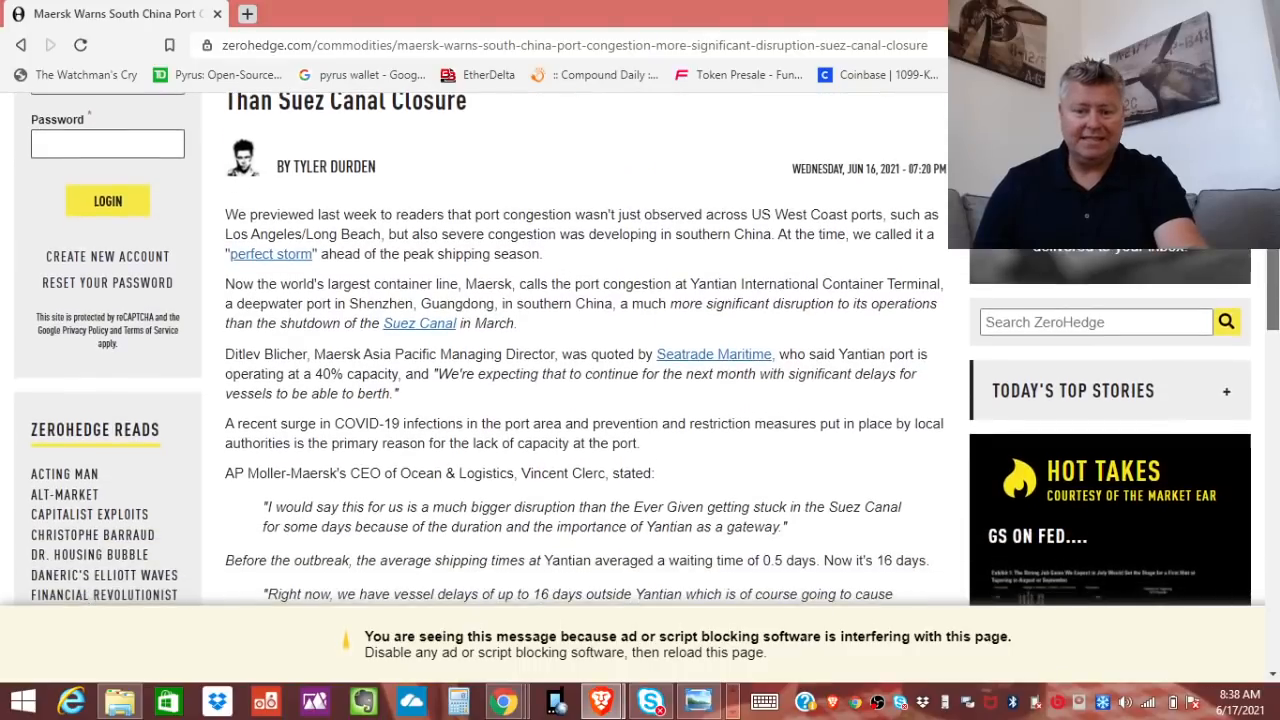
pyautogui.scroll(-3)
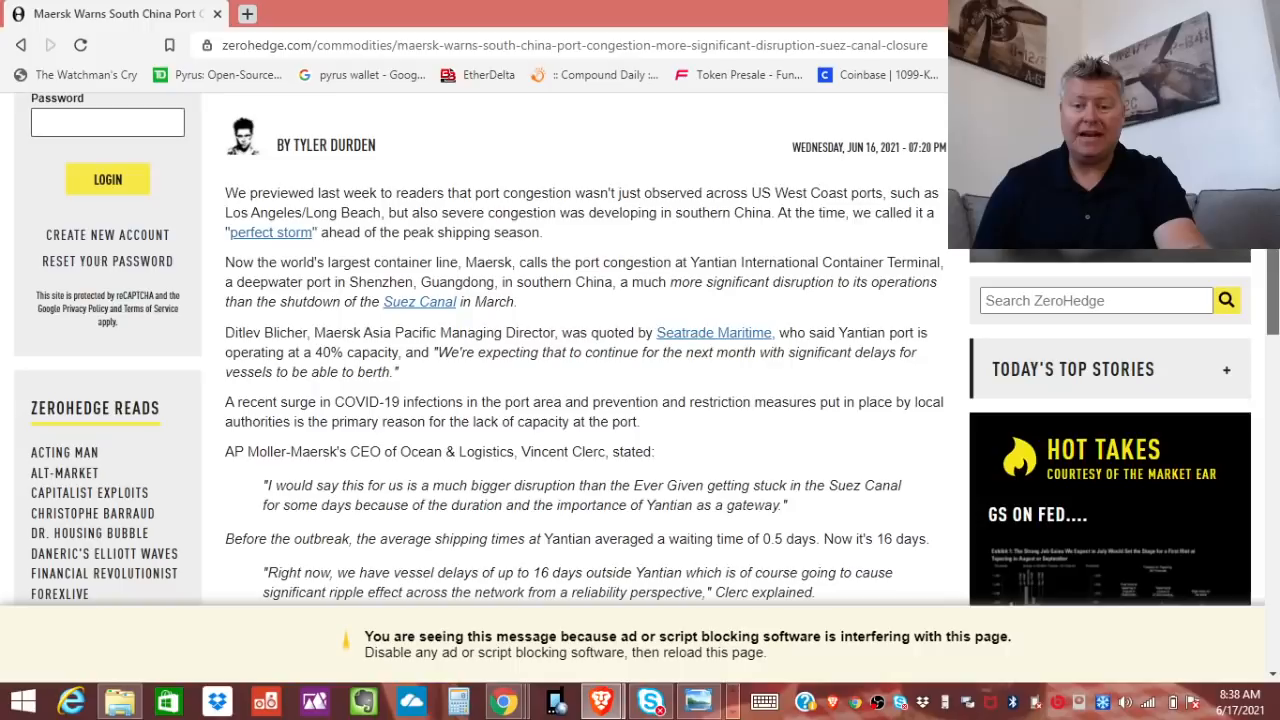
pyautogui.scroll(-3)
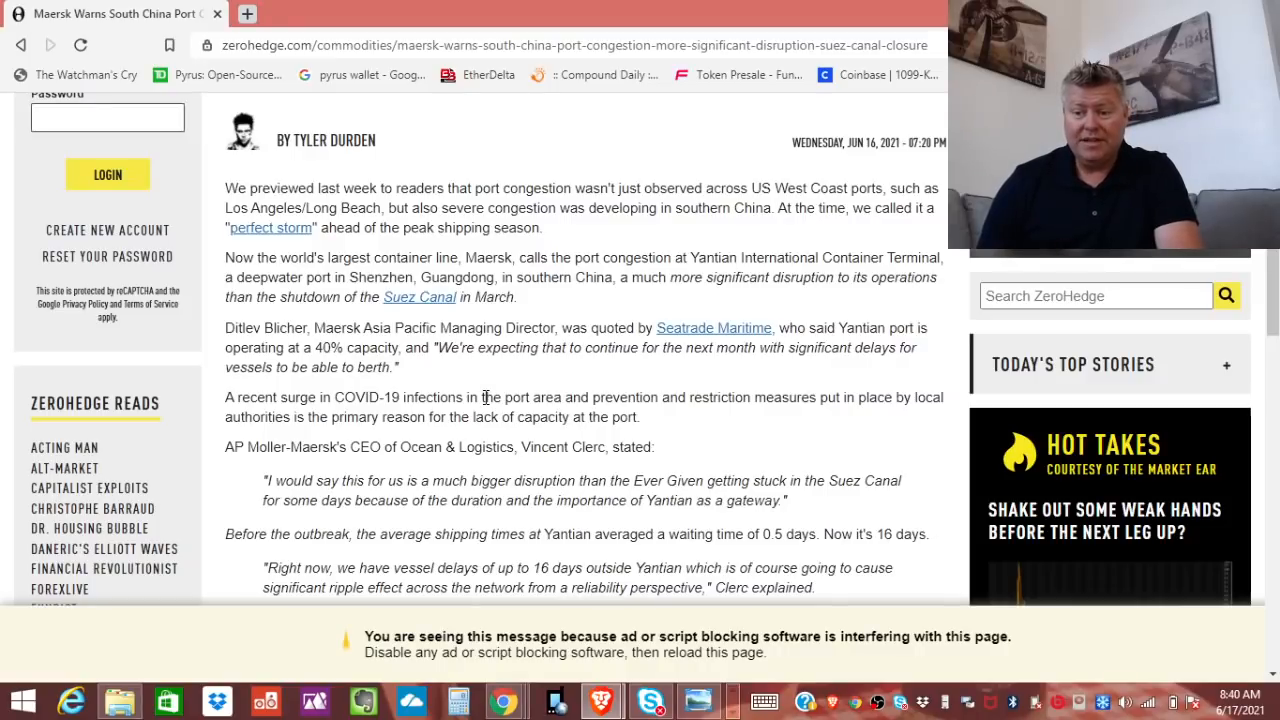
pyautogui.moveTo(390, 448)
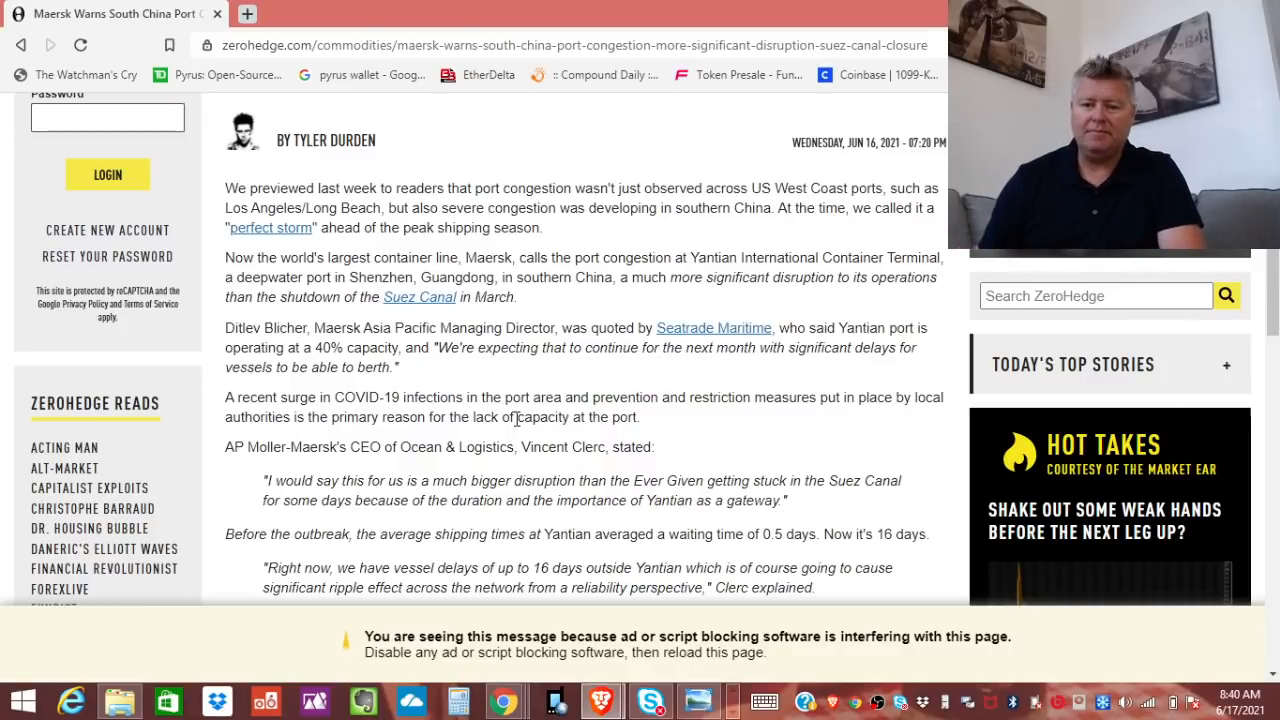
pyautogui.scroll(-3)
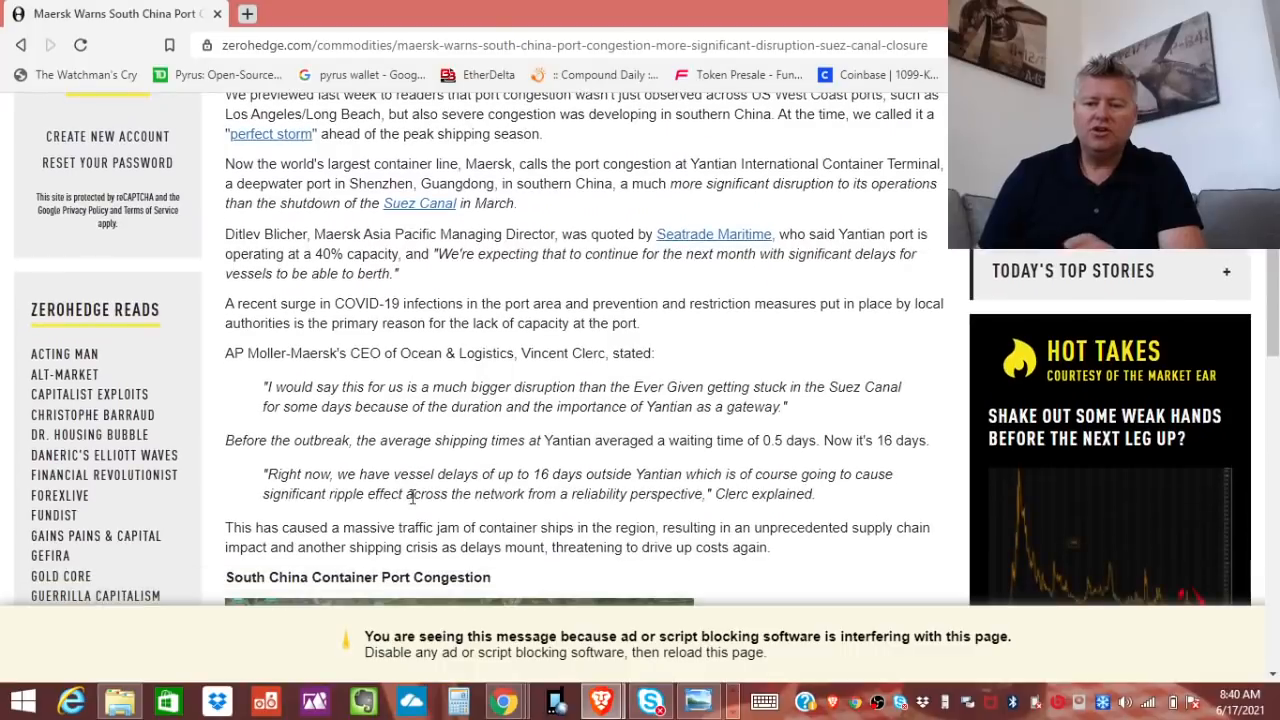